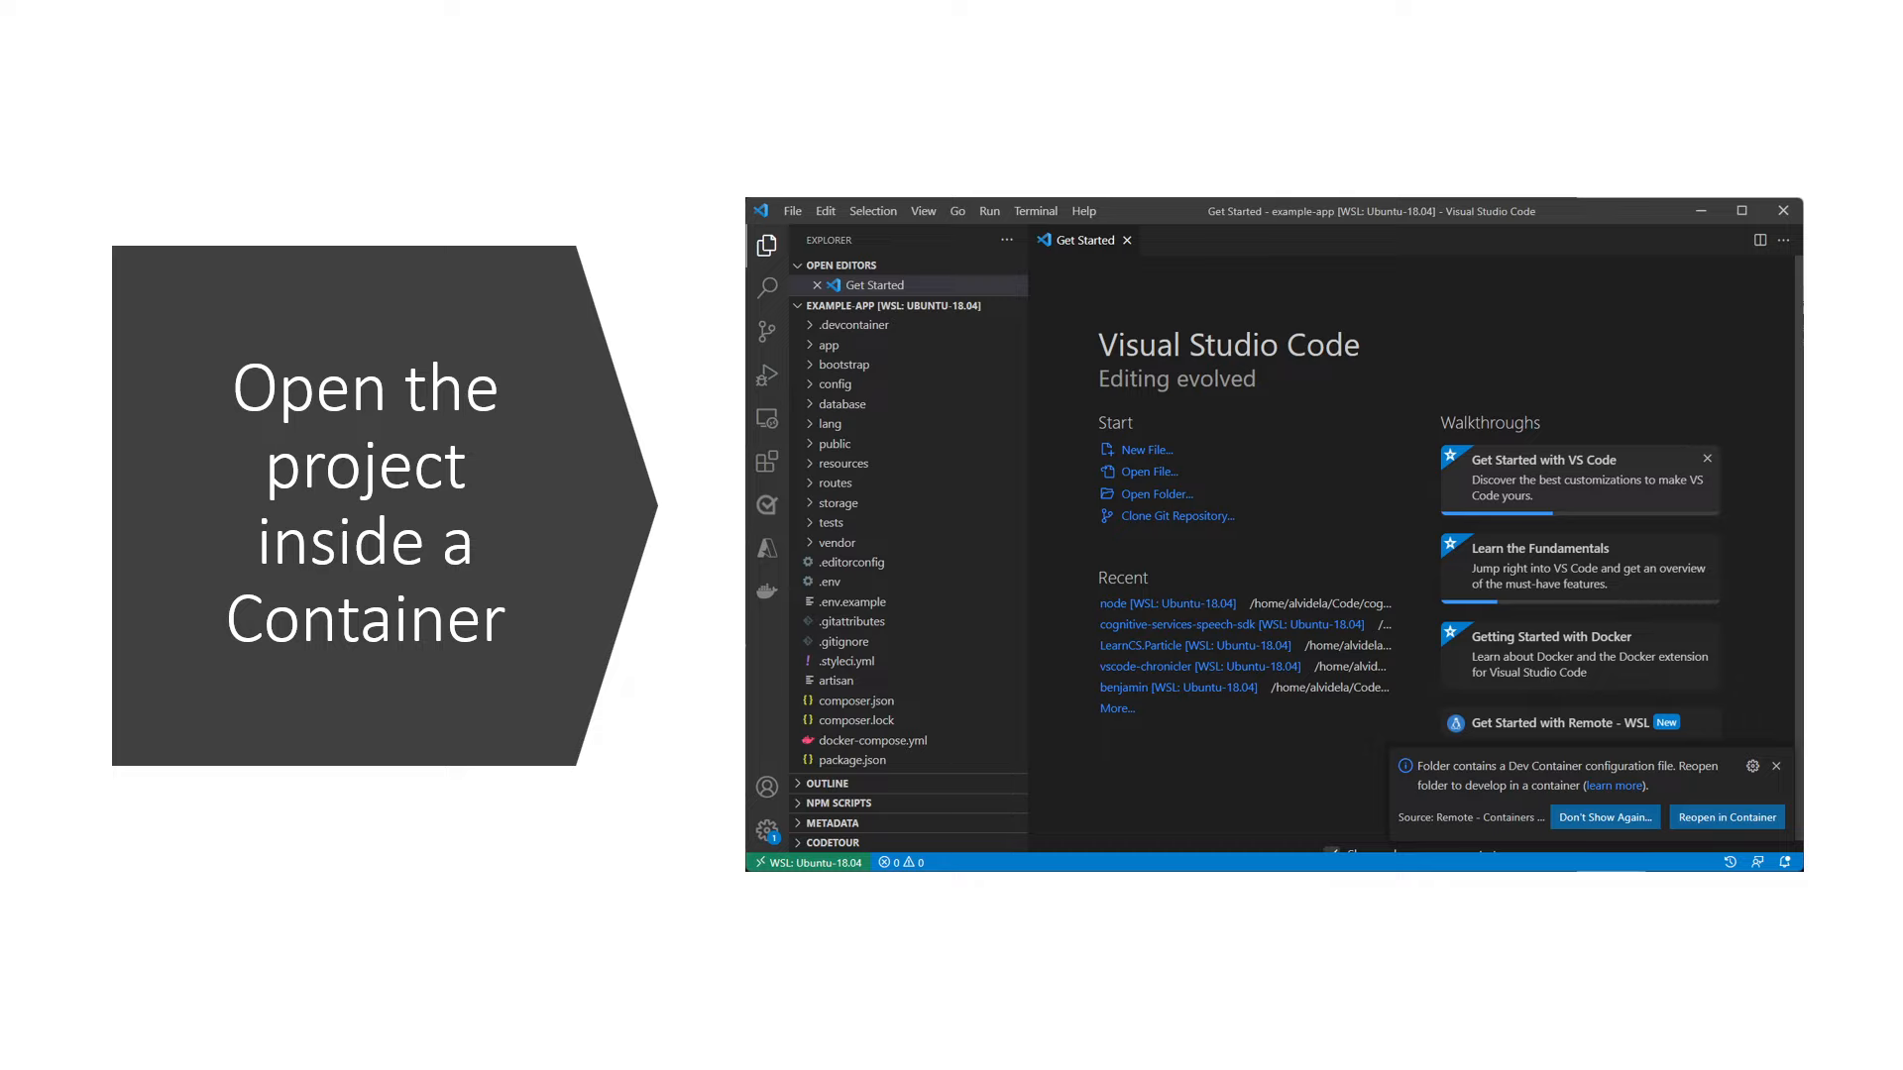
- Reopen the example-app Laravel project in its dev container from the configuration notification
click(1726, 817)
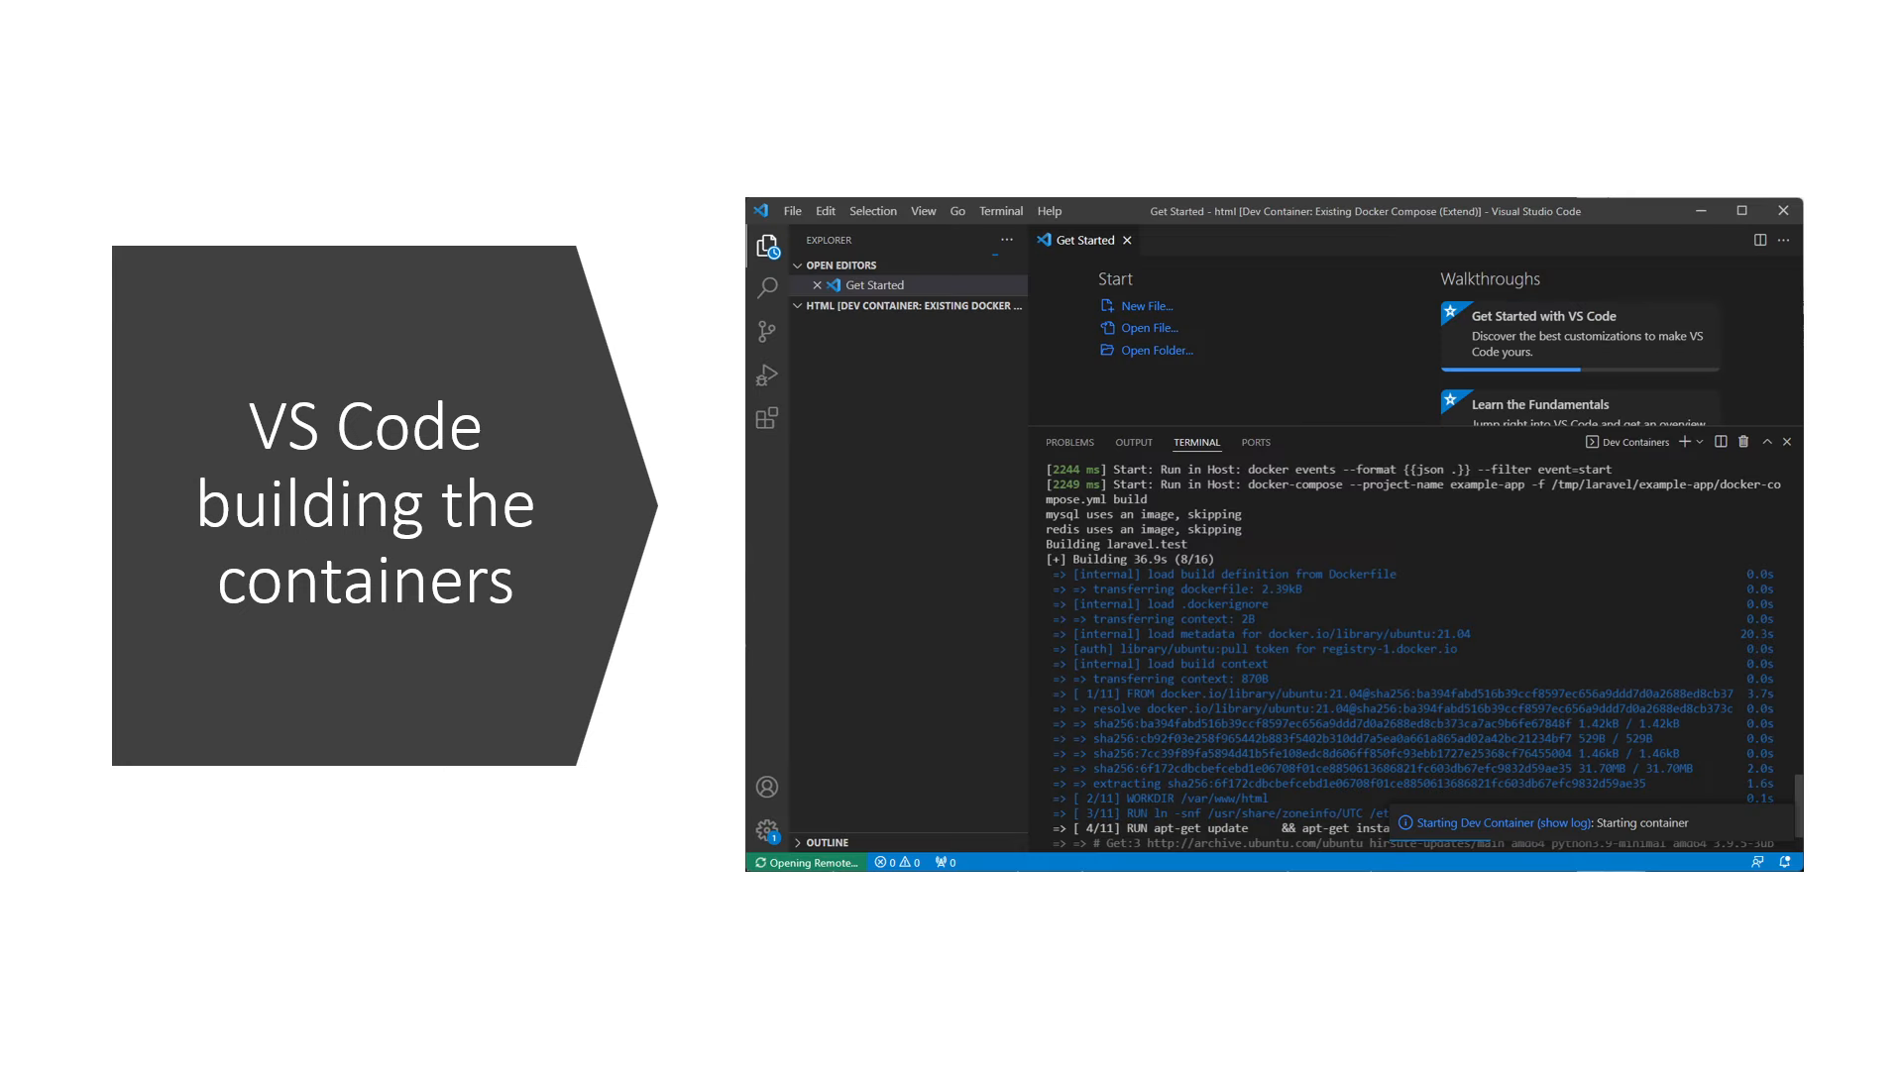